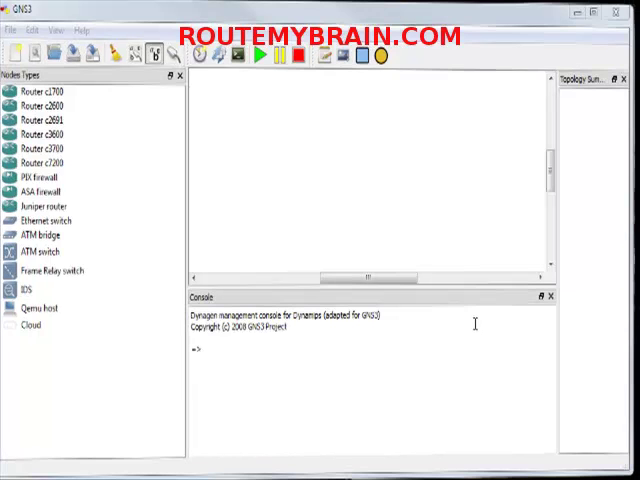
mouse_move(490, 305)
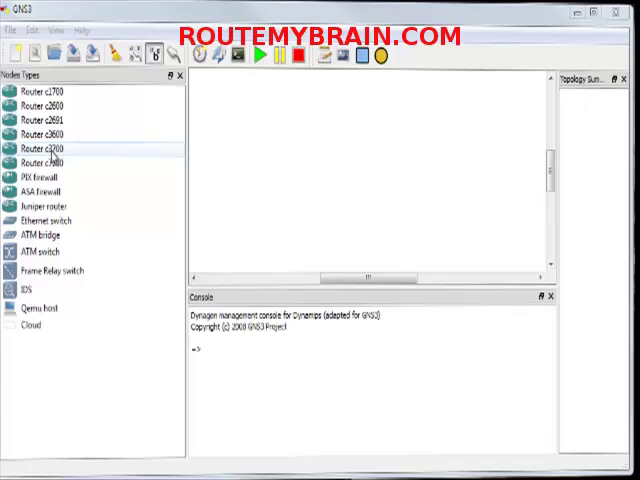
mouse_move(92, 104)
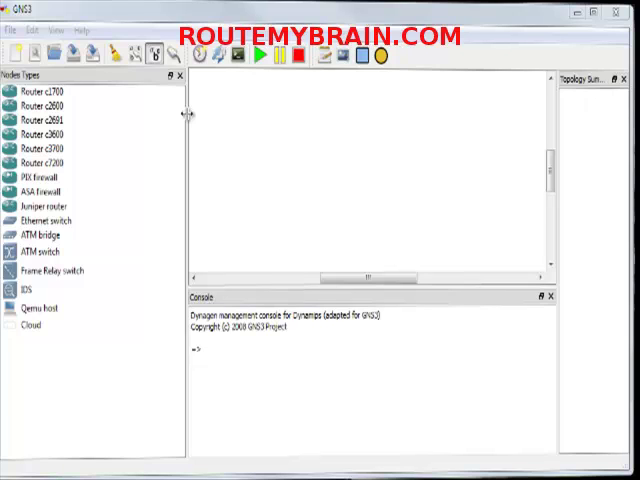
mouse_move(200, 107)
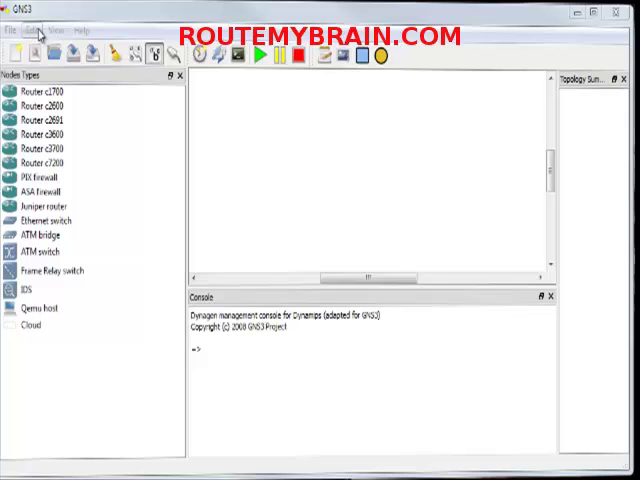
Run the Dynamips test in Preferences and confirm it reports a successful start.
left_click(38, 31)
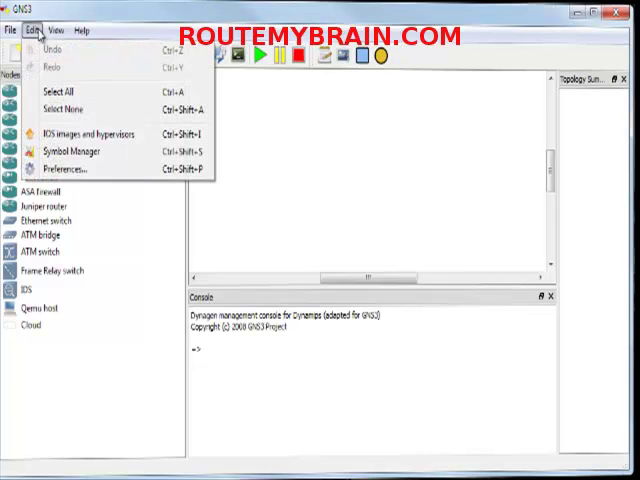
left_click(66, 168)
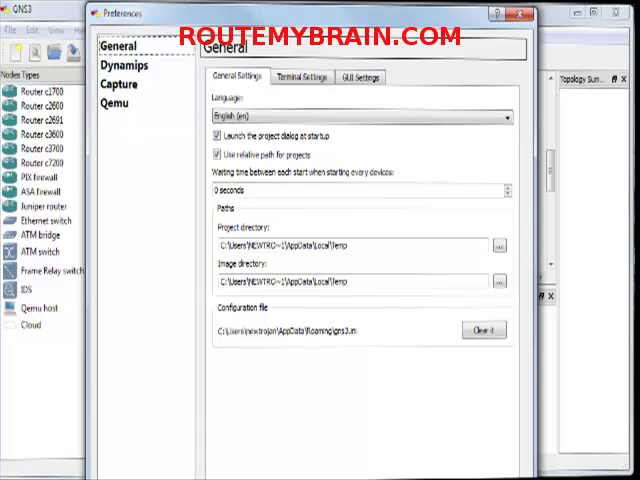
mouse_move(367, 465)
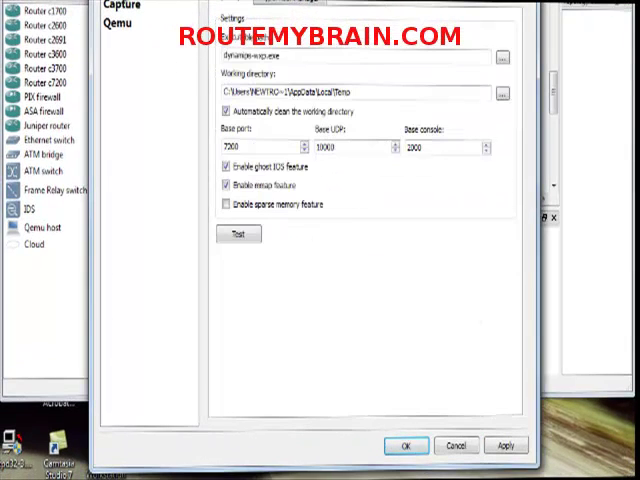
left_click(238, 234)
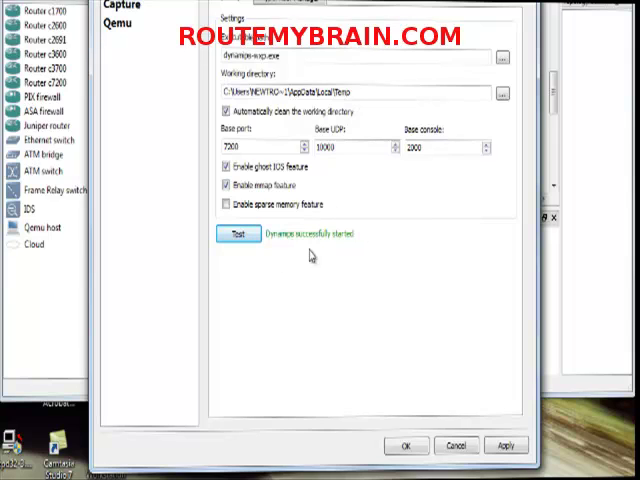
mouse_move(335, 240)
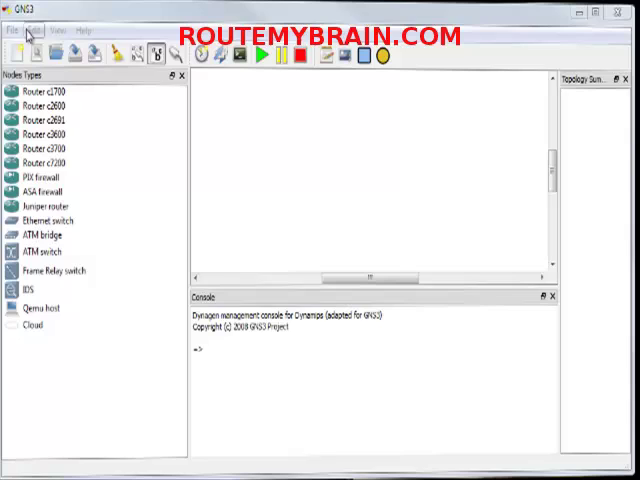
Open the IOS images and hypervisors settings and browse for an image file.
left_click(36, 33)
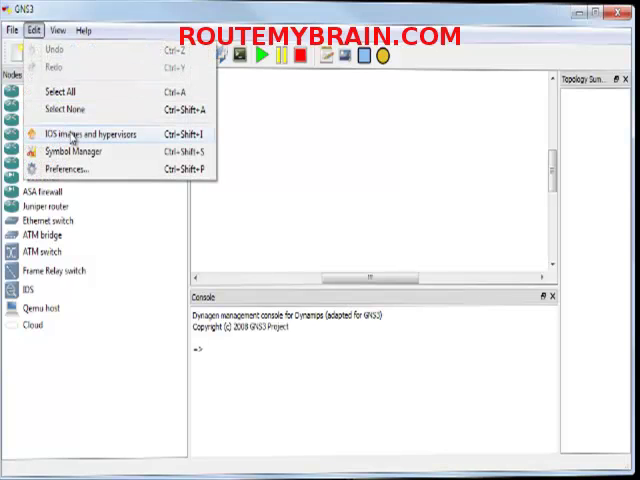
left_click(97, 133)
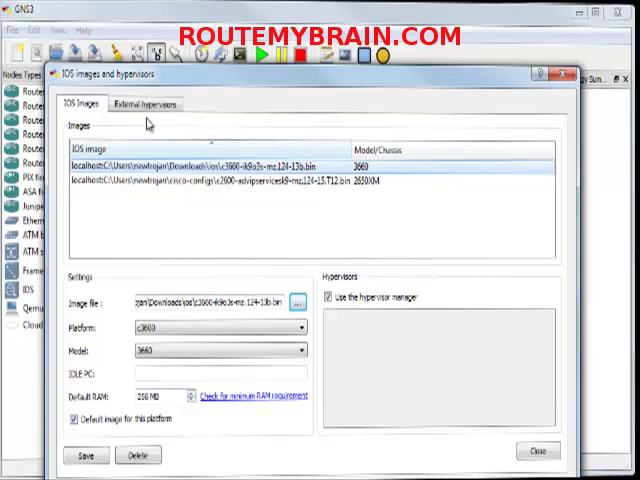
left_click(298, 301)
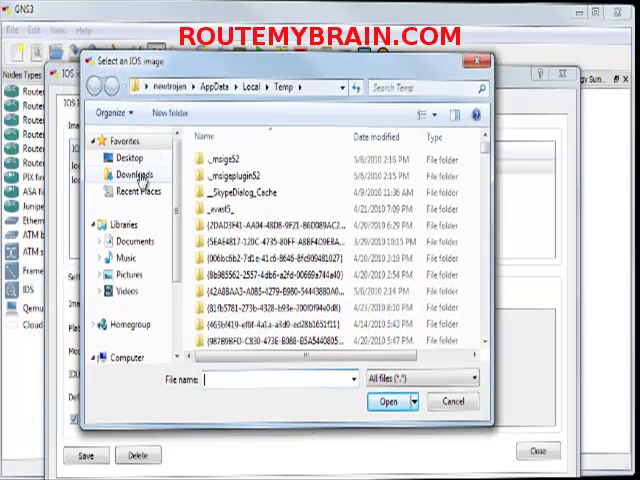
Choose the c3660 IOS image from the Downloads ios folder.
left_click(131, 174)
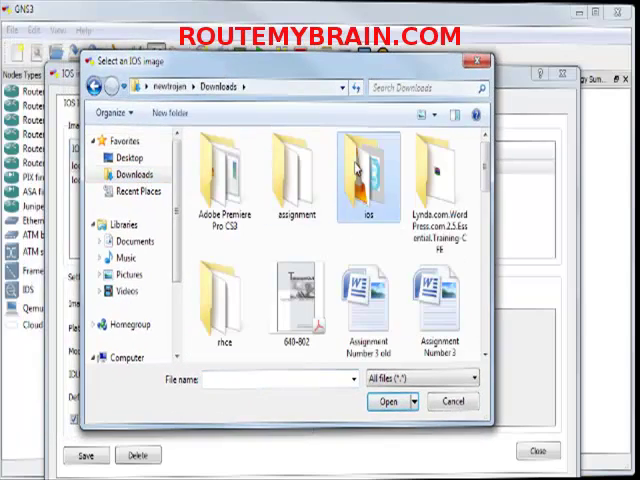
double_click(367, 172)
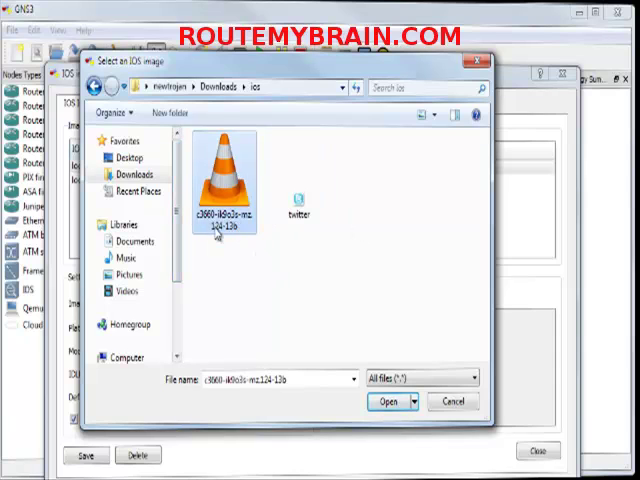
left_click(386, 402)
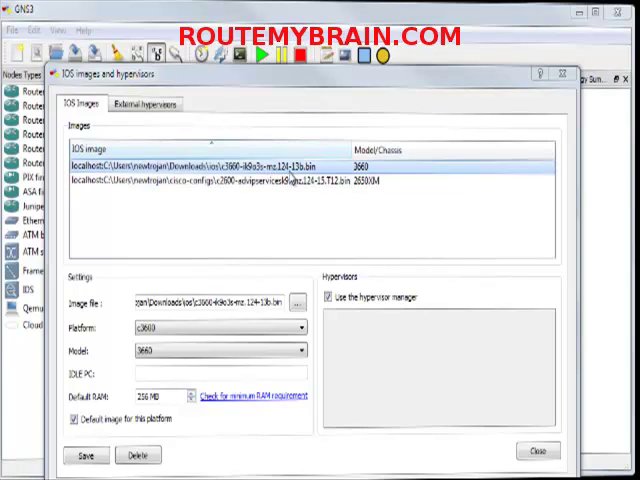
mouse_move(205, 300)
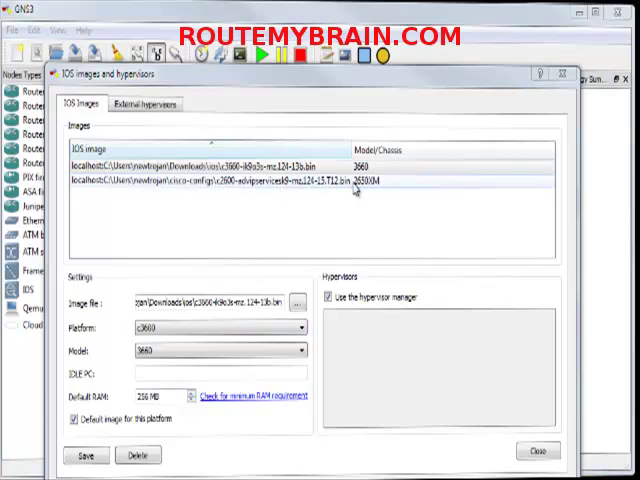
left_click(200, 163)
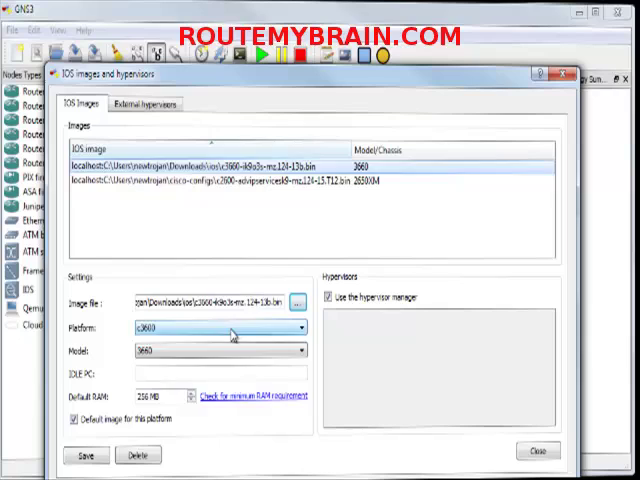
mouse_move(255, 357)
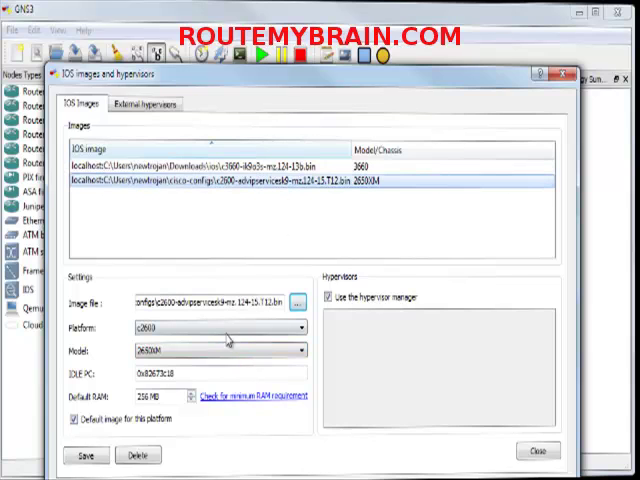
left_click(299, 350)
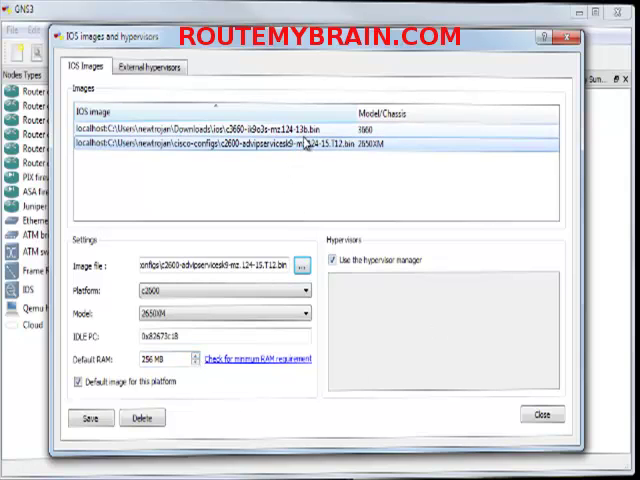
mouse_move(315, 141)
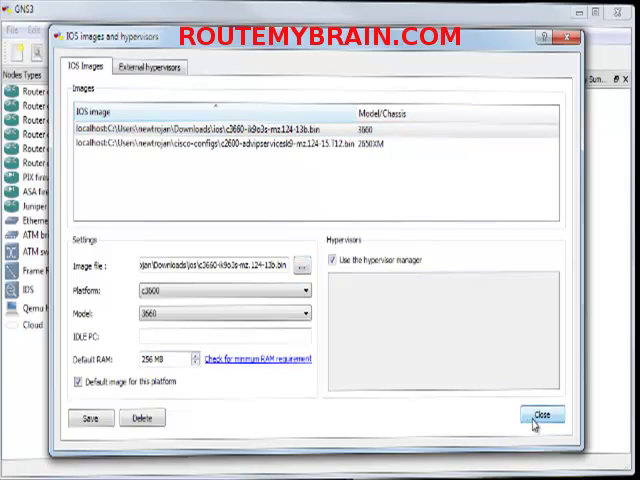
Review the c2600 image entry and close the IOS images and hypervisors window.
left_click(539, 414)
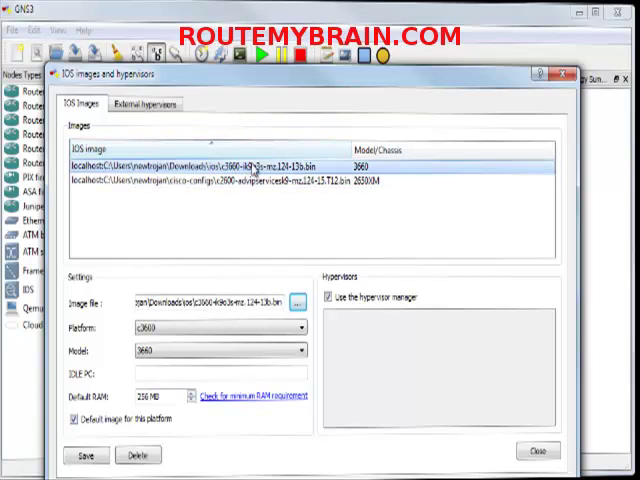
left_click(280, 182)
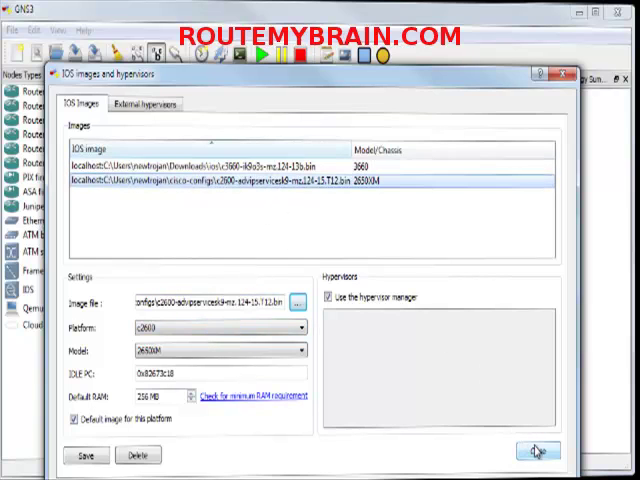
left_click(538, 449)
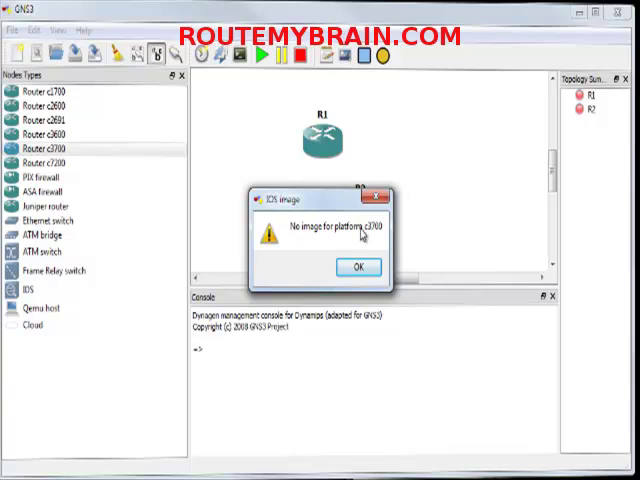
Dismiss the c3700 warning and place R1 on the left, R2 on the right, level.
left_click(358, 267)
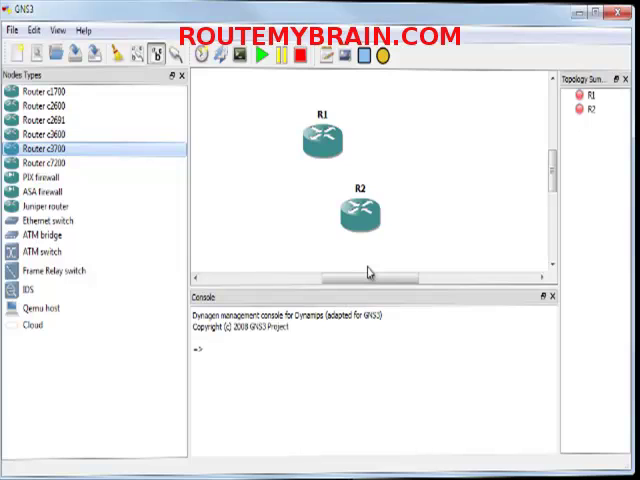
left_click_drag(322, 138, 290, 178)
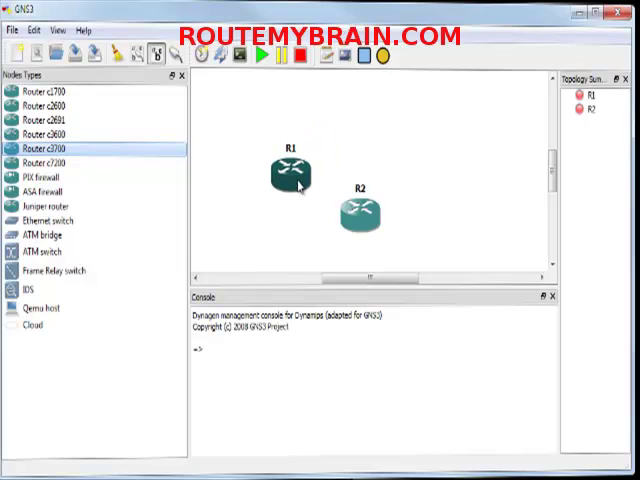
left_click_drag(357, 218, 423, 148)
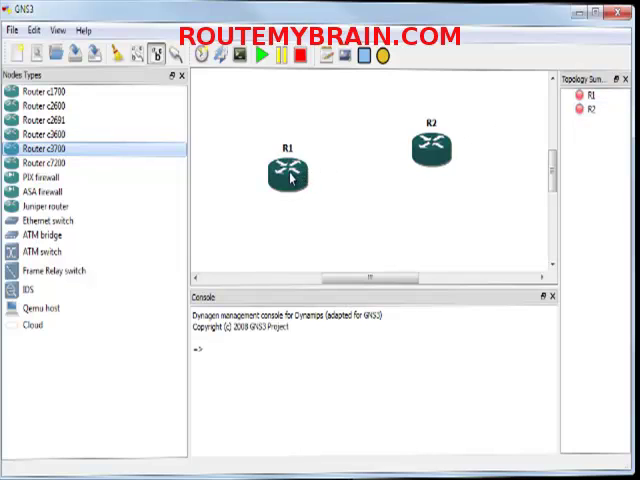
left_click_drag(290, 175, 290, 152)
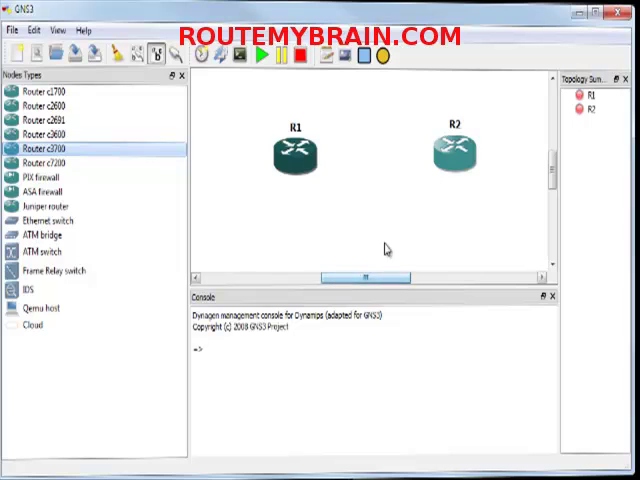
mouse_move(207, 79)
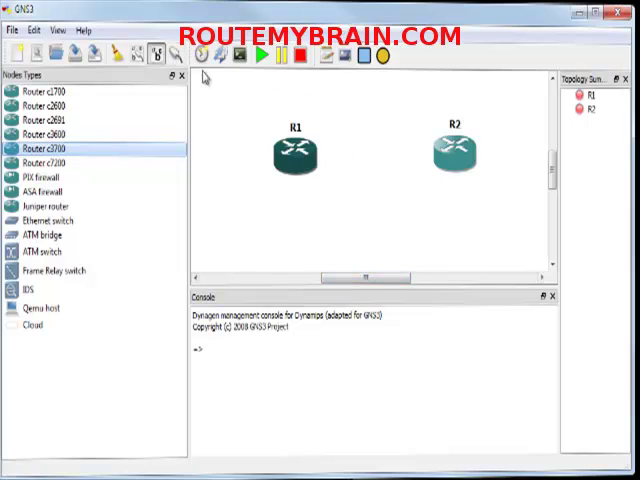
Serially link R1 s1/0 to R2 s0/0 and expand both routers in Topology Summary.
left_click(165, 53)
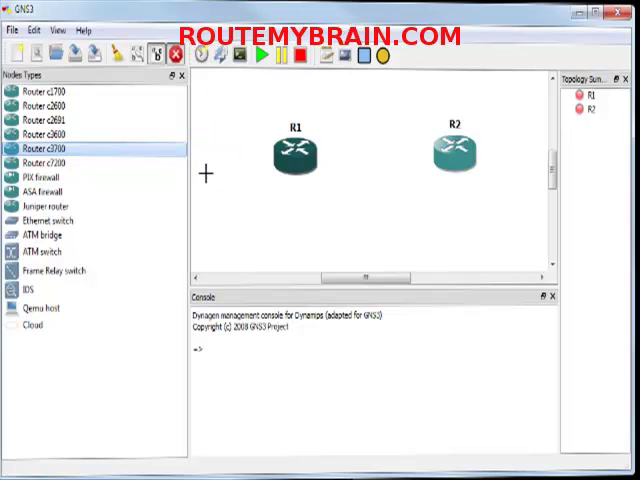
mouse_move(325, 155)
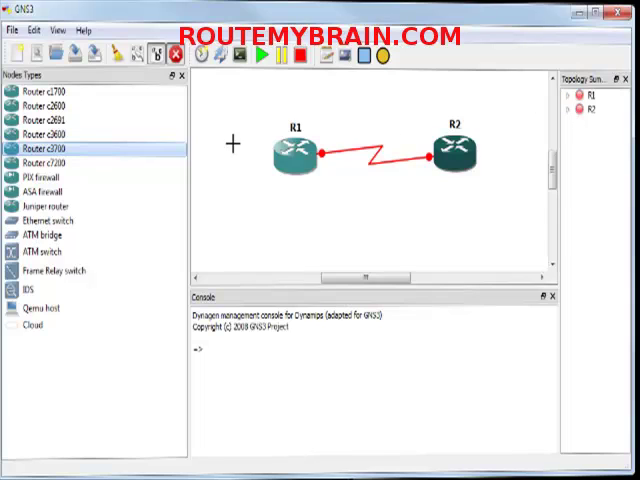
left_click(565, 95)
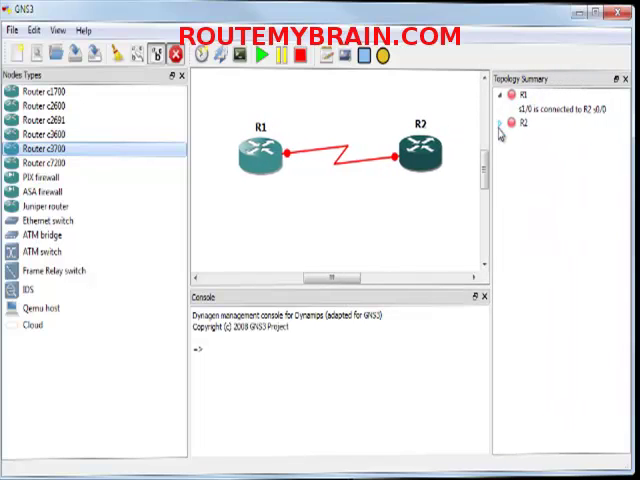
left_click(504, 124)
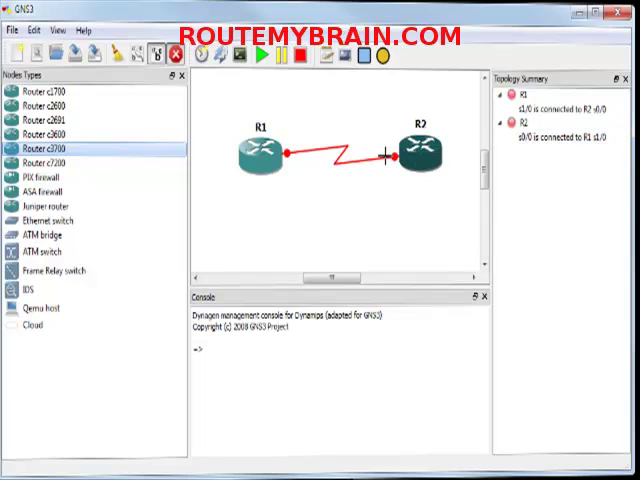
mouse_move(338, 150)
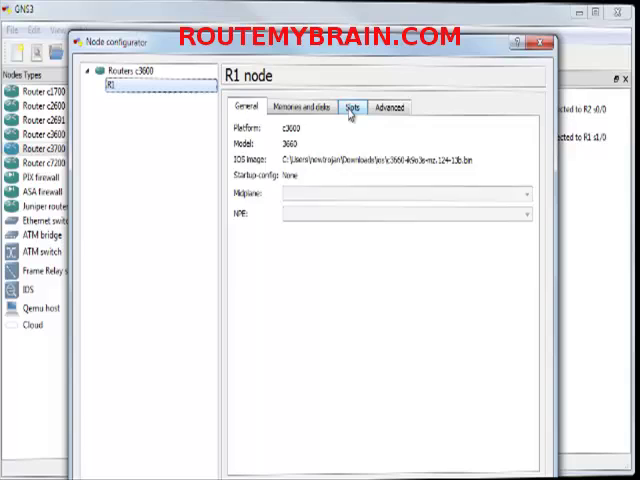
Install NM-4E adapters in R1 slot 2 and R2 slot 1, then confirm.
left_click(352, 107)
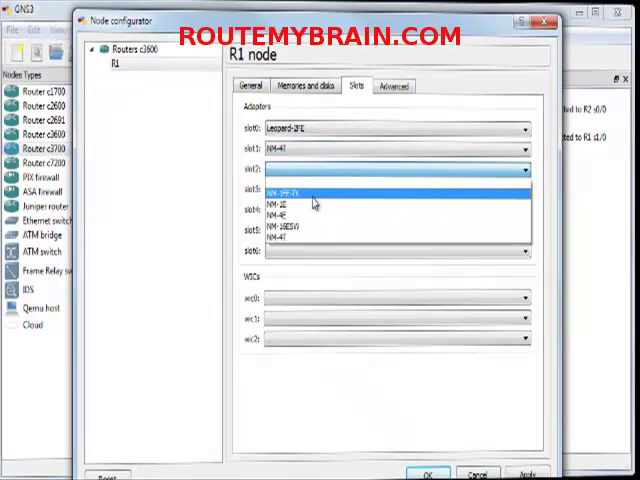
mouse_move(300, 217)
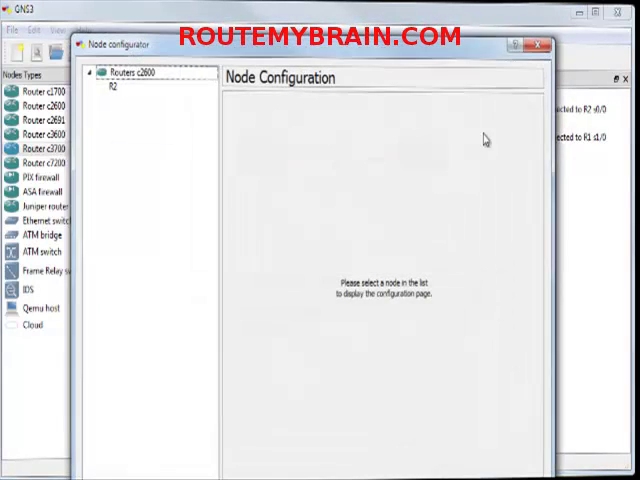
left_click(105, 88)
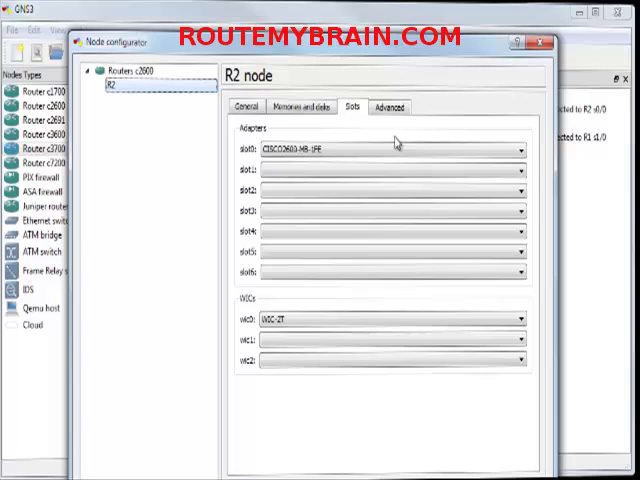
left_click(390, 319)
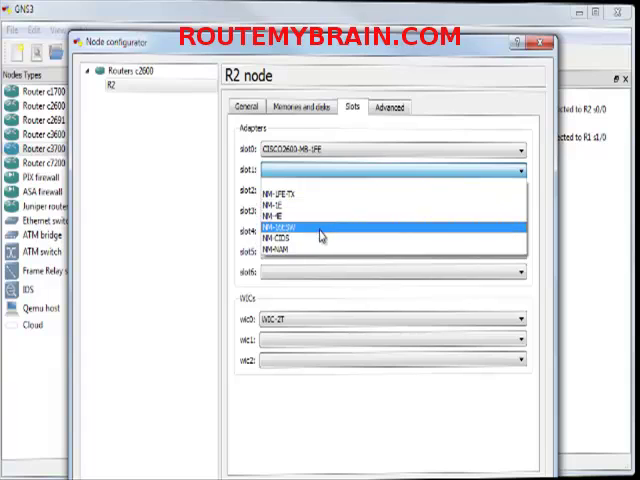
left_click(290, 213)
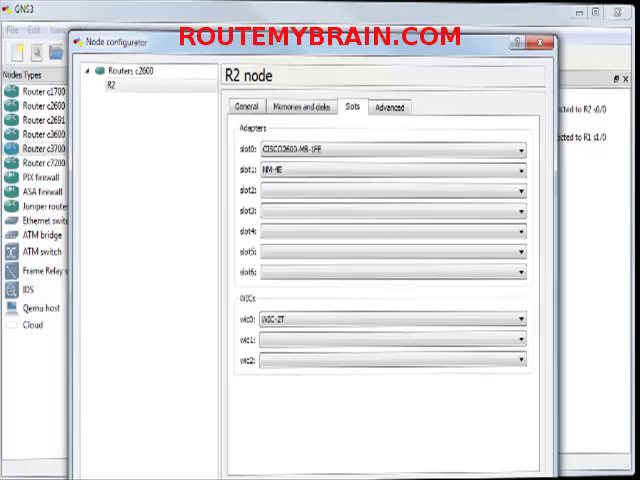
left_click(541, 44)
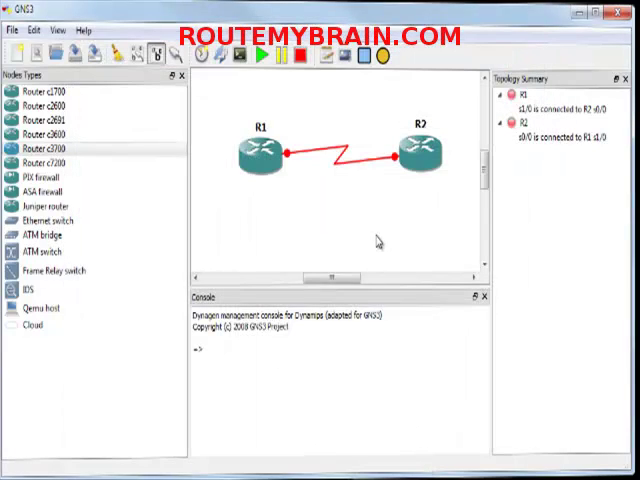
Add Ethernet switch SW1 cabled to R1 f0/0, then check R1's slots.
left_click(48, 147)
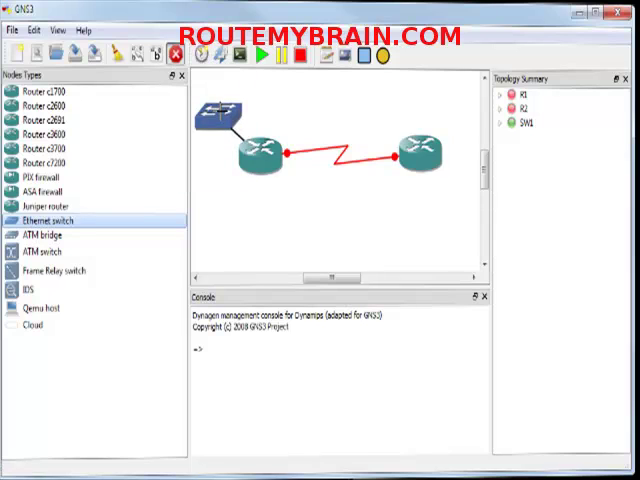
mouse_move(270, 187)
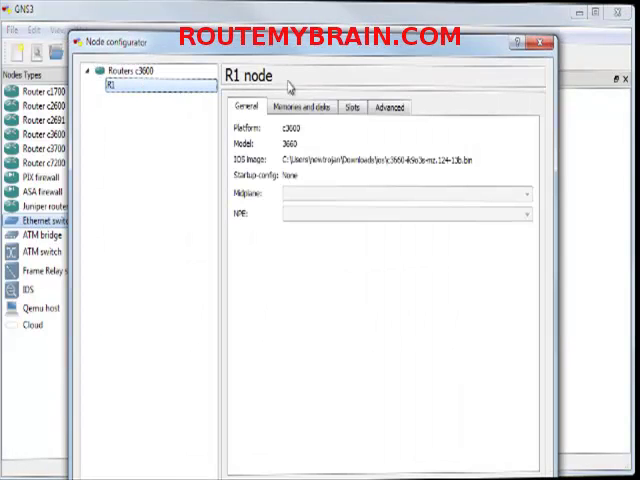
left_click(352, 106)
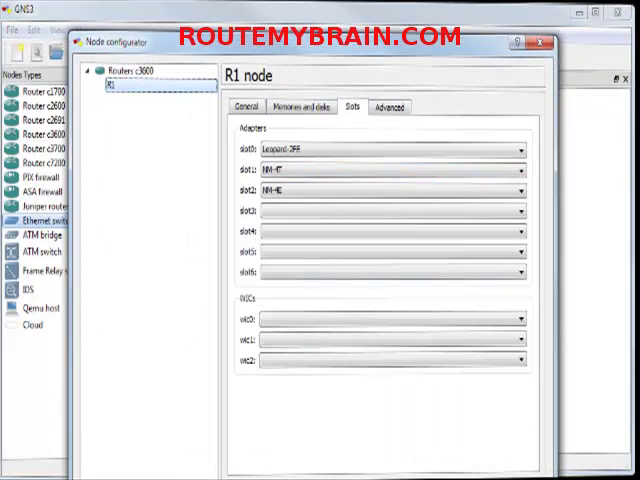
left_click(542, 44)
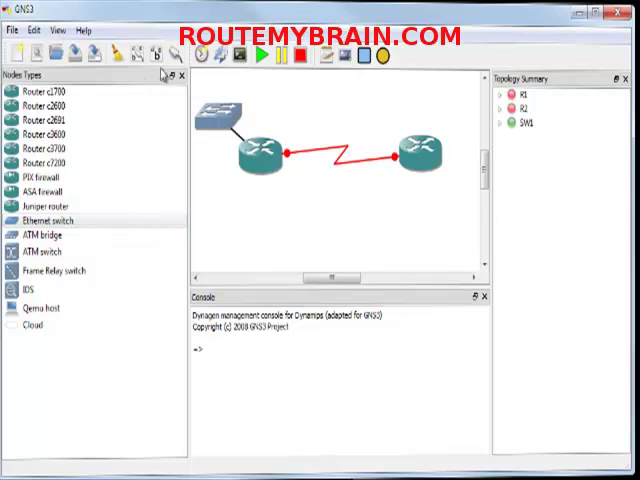
mouse_move(262, 153)
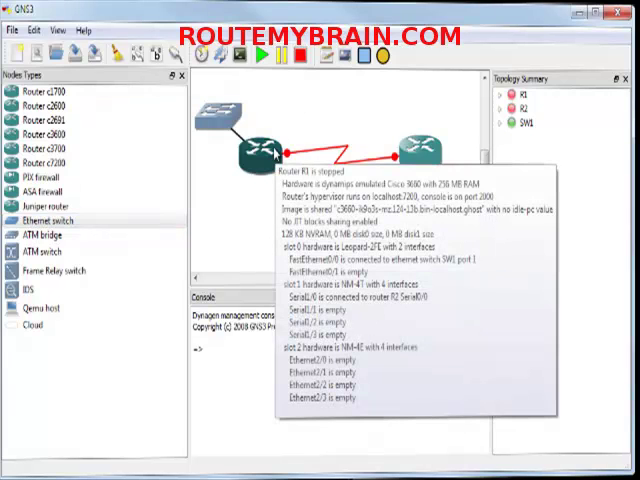
mouse_move(305, 289)
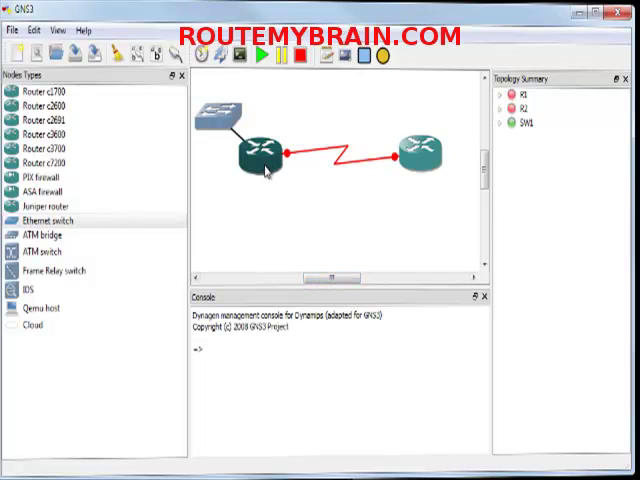
mouse_move(260, 155)
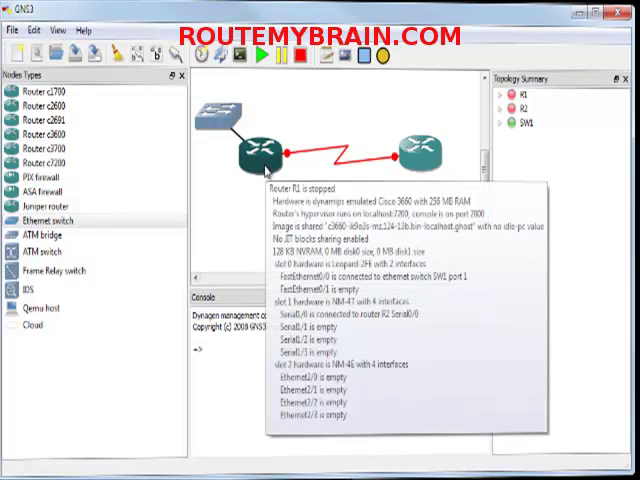
Start router R1 from its context menu and expand its Topology Summary entry.
right_click(267, 150)
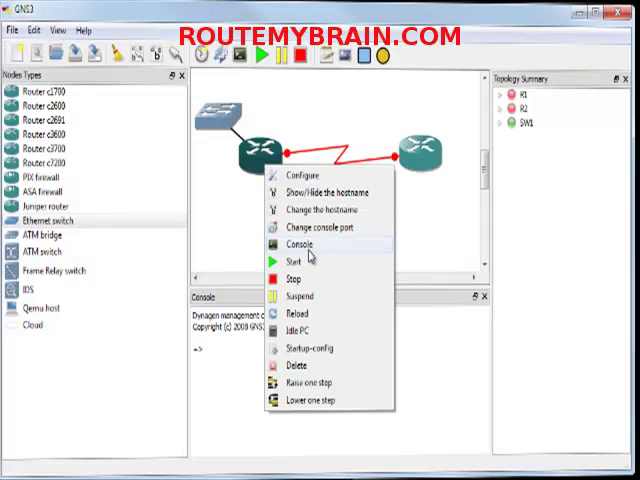
left_click(297, 245)
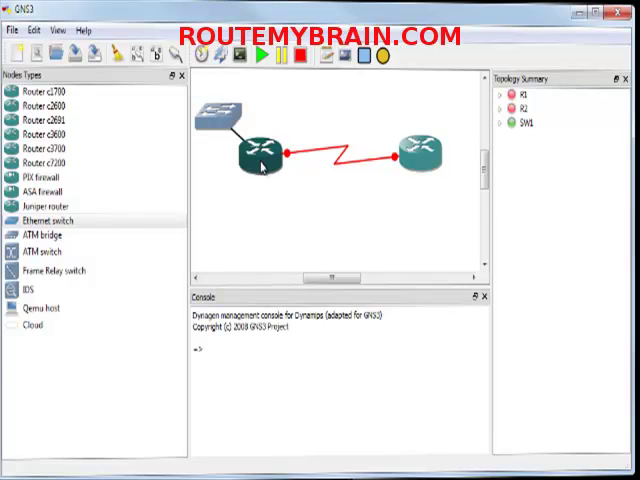
mouse_move(444, 203)
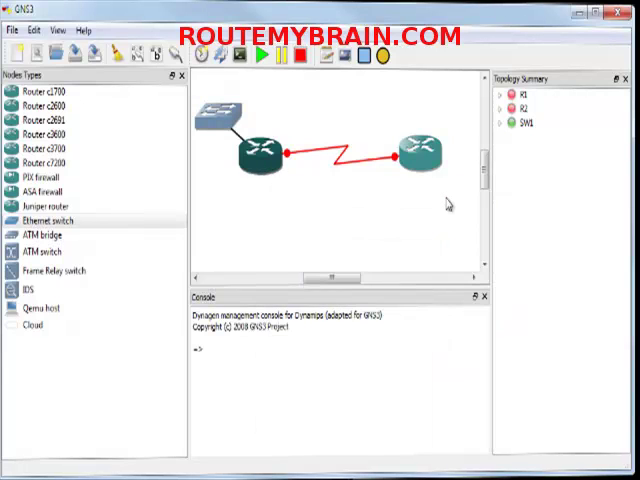
mouse_move(403, 219)
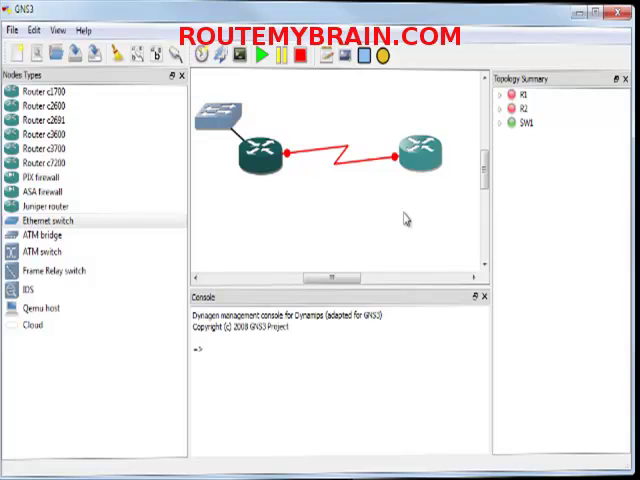
mouse_move(270, 160)
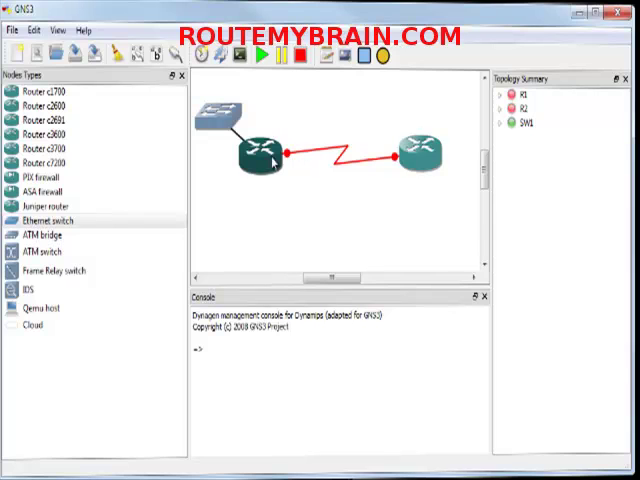
right_click(261, 158)
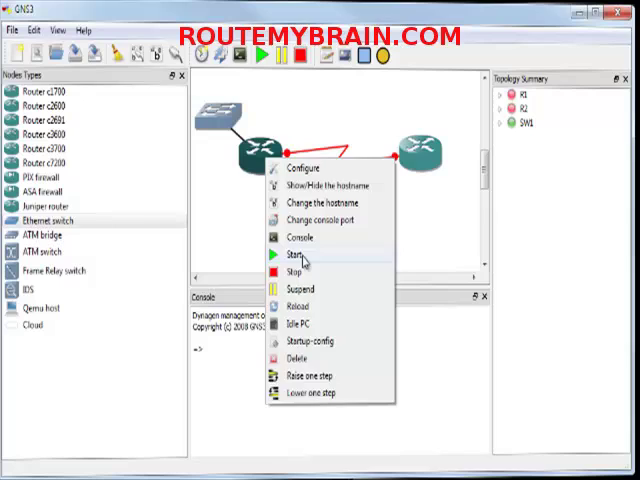
left_click(297, 256)
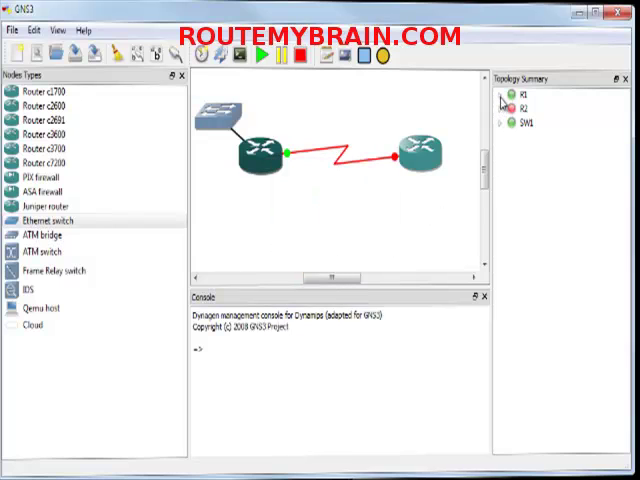
left_click(499, 93)
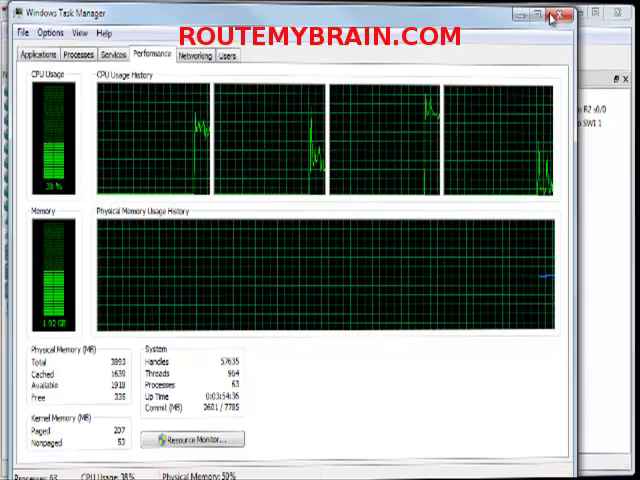
Close Task Manager after checking CPU usage with R1 running.
left_click(558, 17)
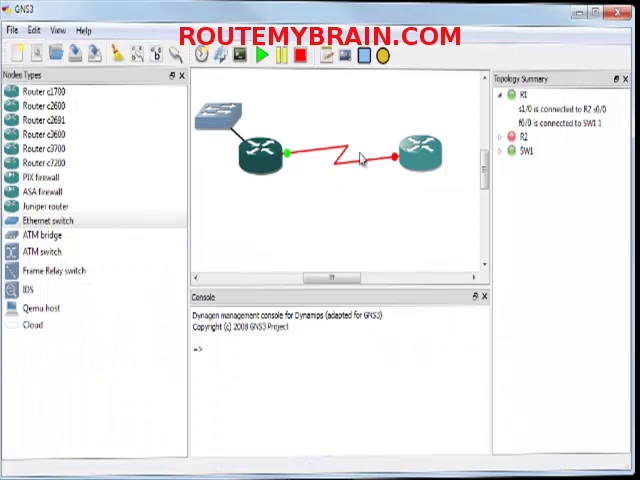
Open R1's console session from its right-click menu.
right_click(263, 155)
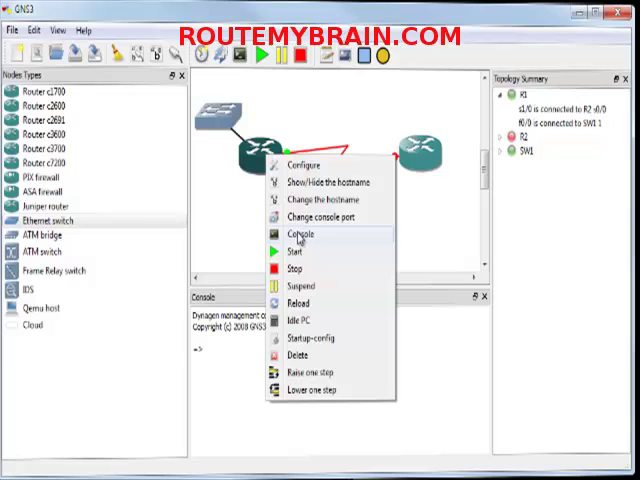
left_click(297, 233)
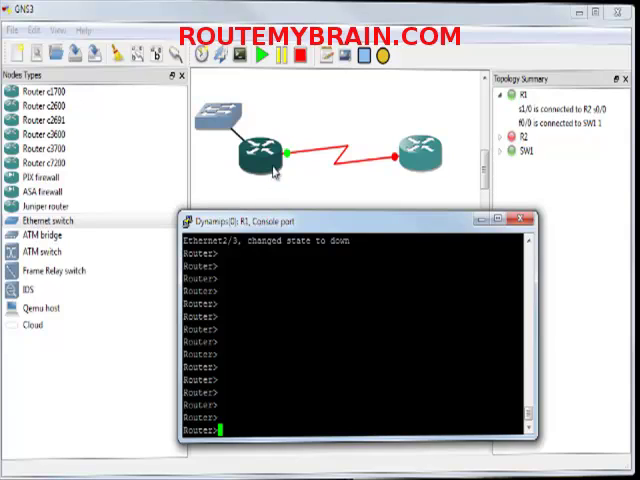
Calculate R1's idle-PC values and apply the starred value 0x605115f4.
right_click(258, 152)
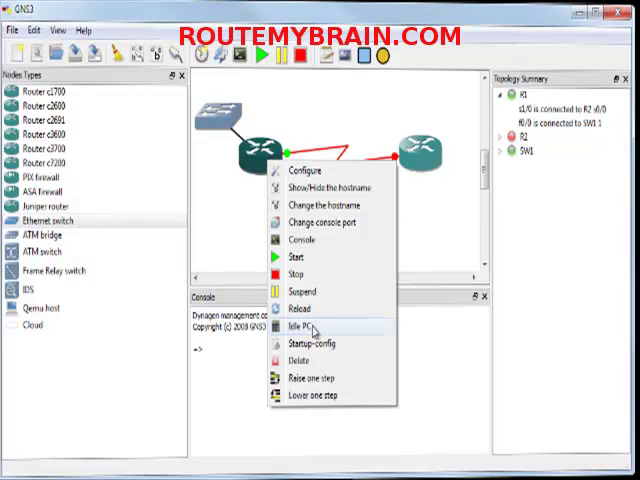
left_click(300, 325)
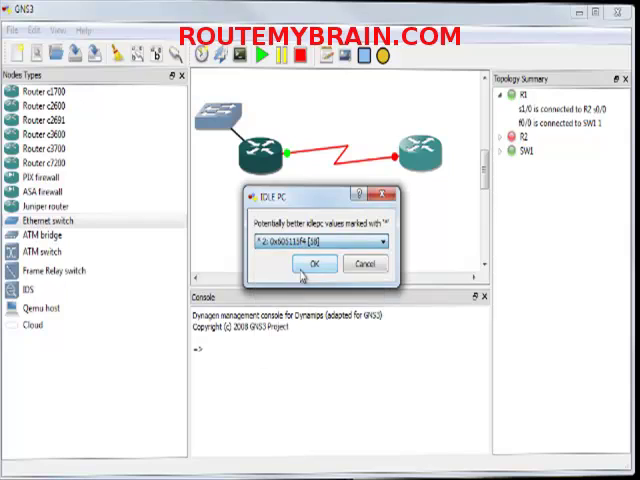
left_click(314, 264)
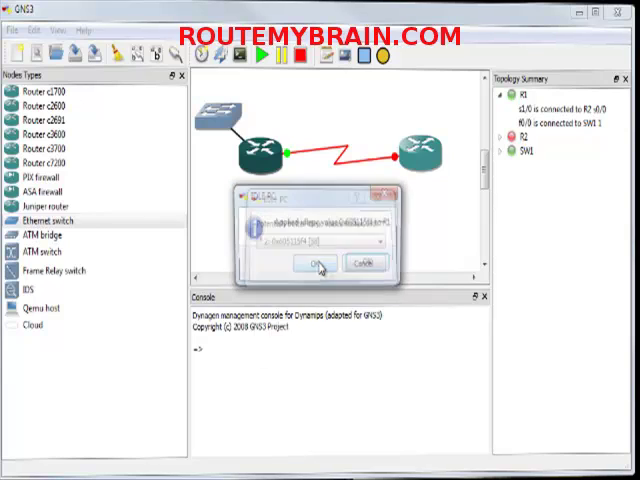
left_click(313, 264)
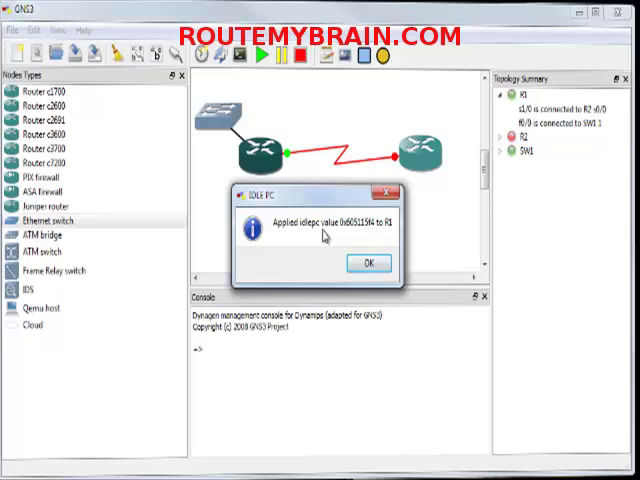
left_click(367, 263)
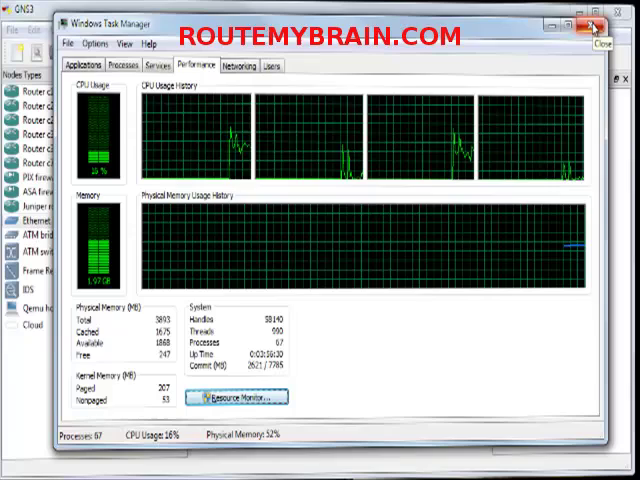
Close Task Manager after confirming CPU usage dropped to about 16%.
left_click(592, 16)
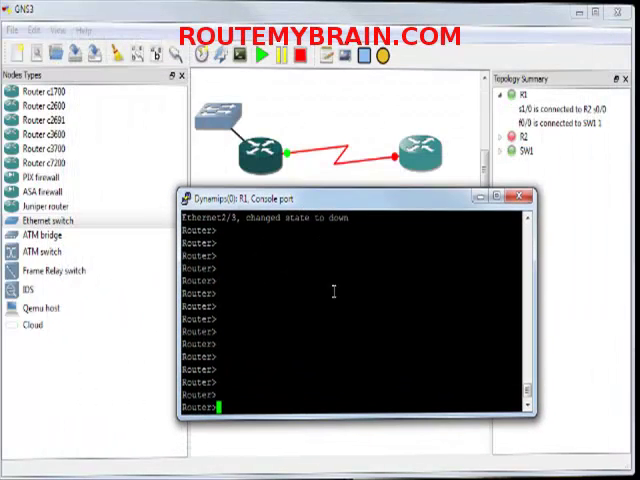
mouse_move(330, 325)
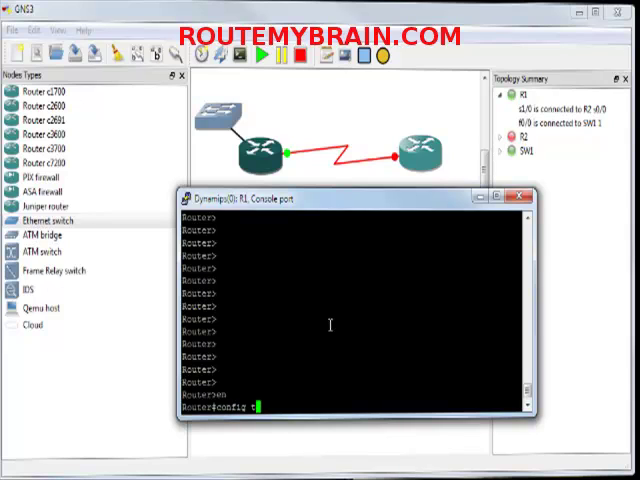
Enter configuration mode and set exec-timeout 0 on R1's console line.
type("config t")
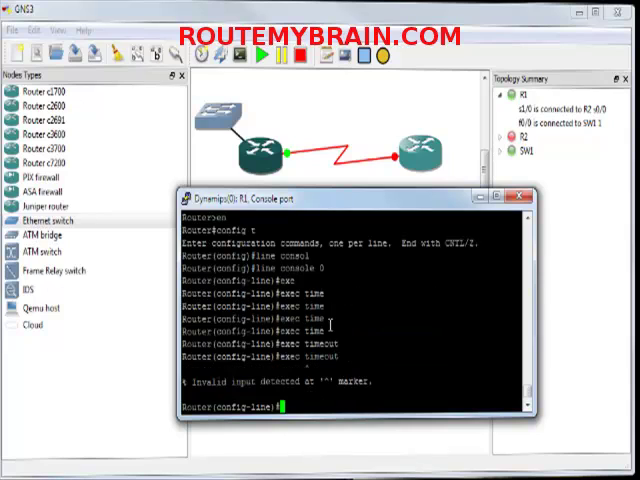
type("exec timeout")
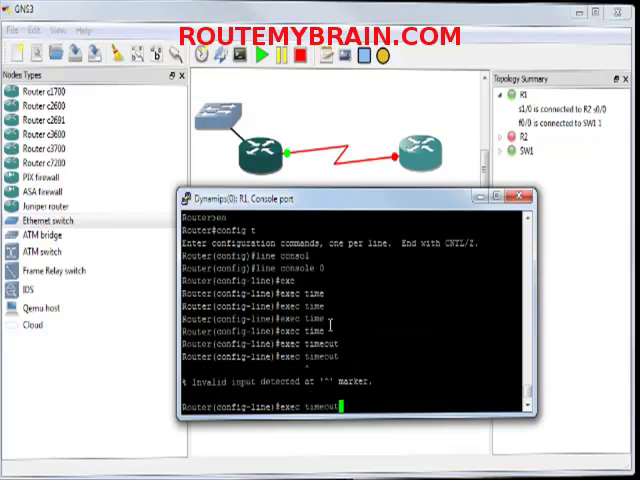
type("exec?")
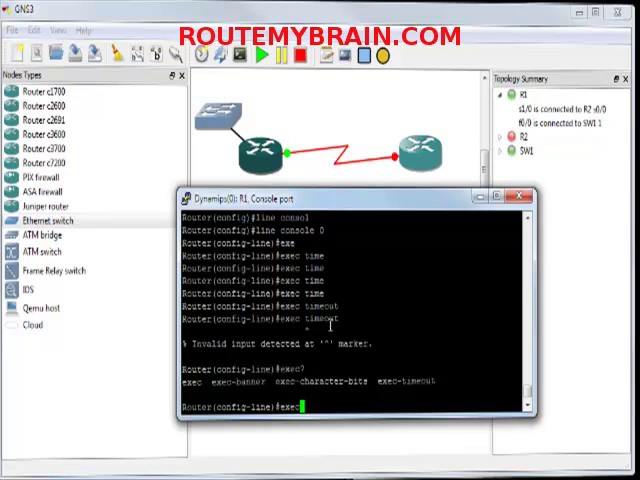
type("exec-timeout")
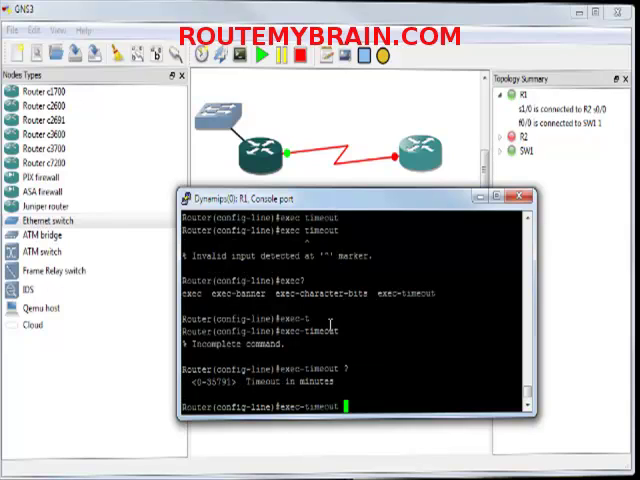
type("exec-timeout 0")
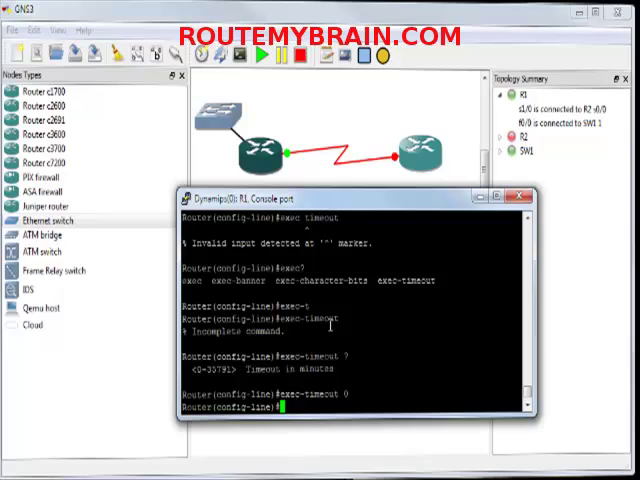